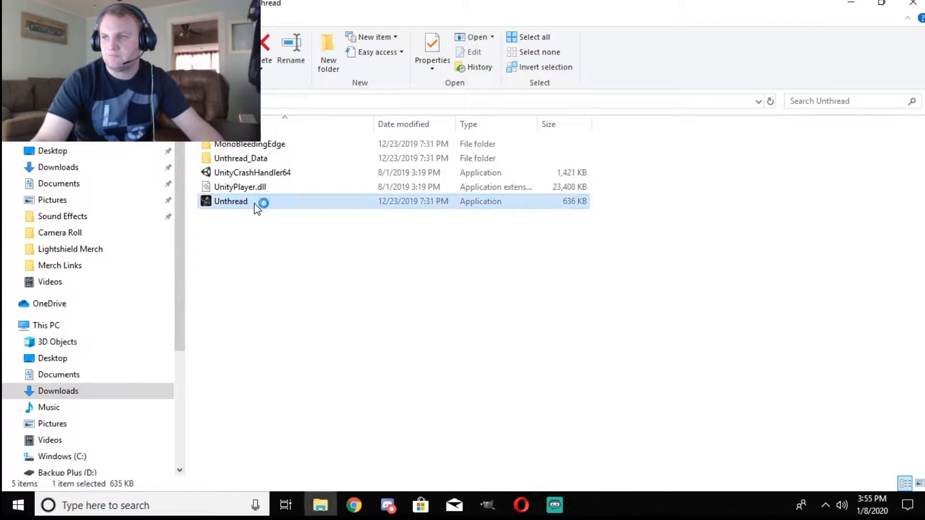
# - Launch the Unthread application from its downloaded game folder
pyautogui.doubleClick(230, 202)
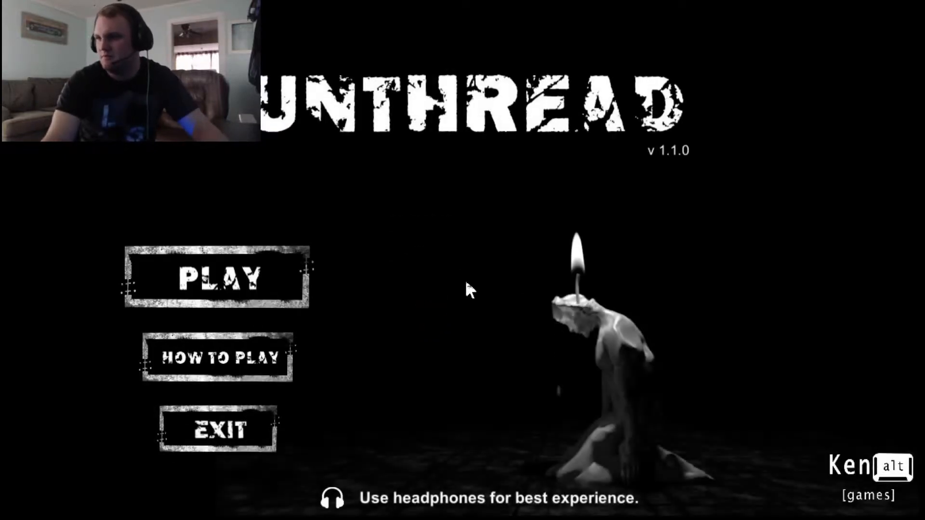
pyautogui.moveTo(264, 246)
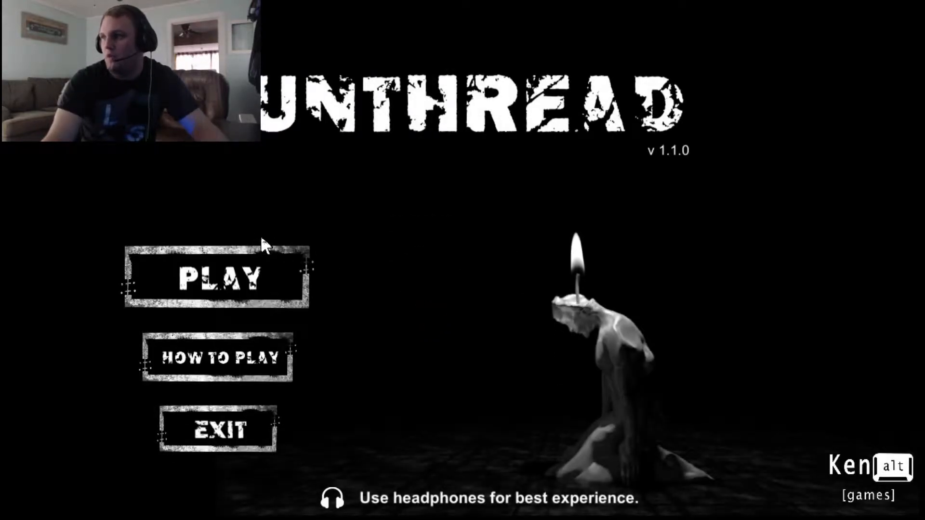
pyautogui.moveTo(566, 345)
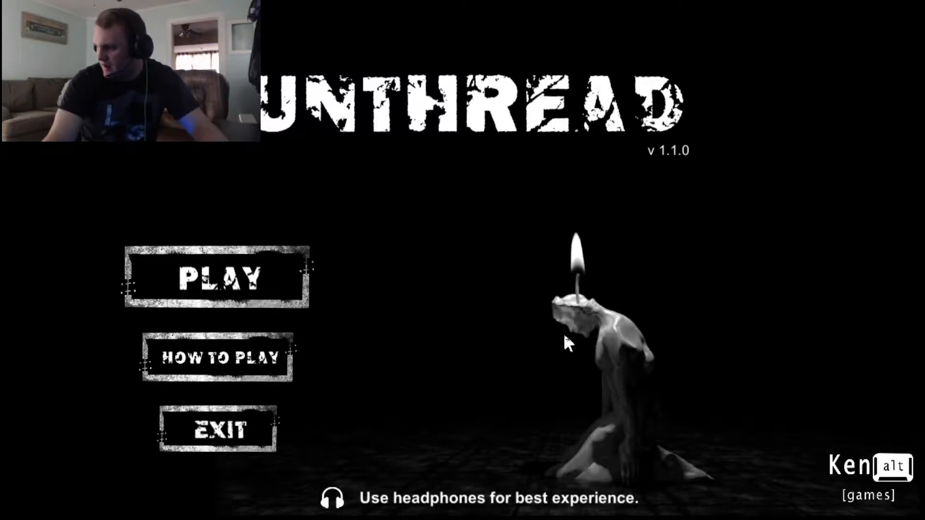
pyautogui.moveTo(524, 316)
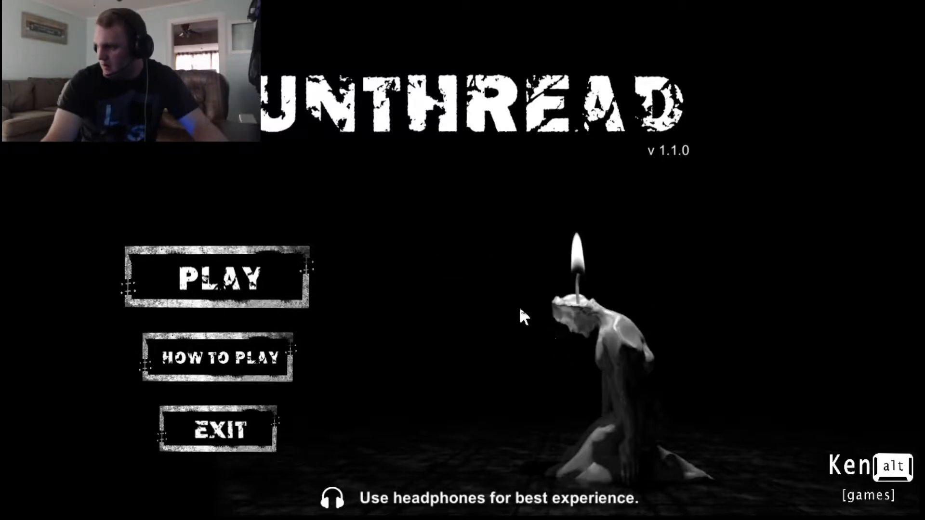
pyautogui.moveTo(456, 334)
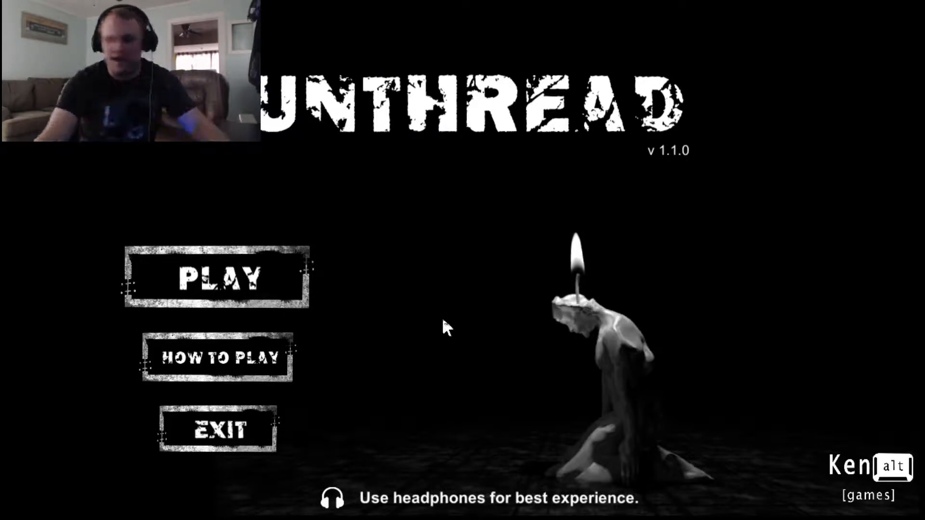
pyautogui.moveTo(673, 488)
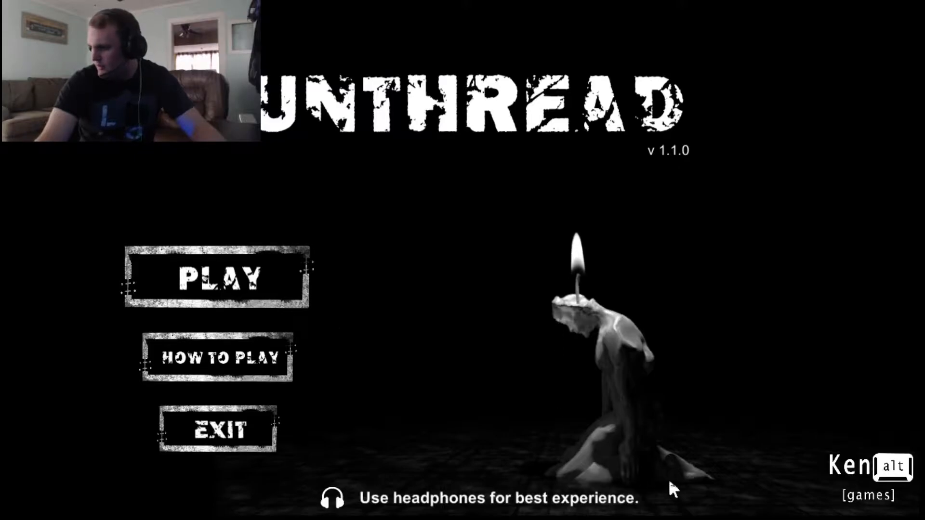
pyautogui.moveTo(750, 439)
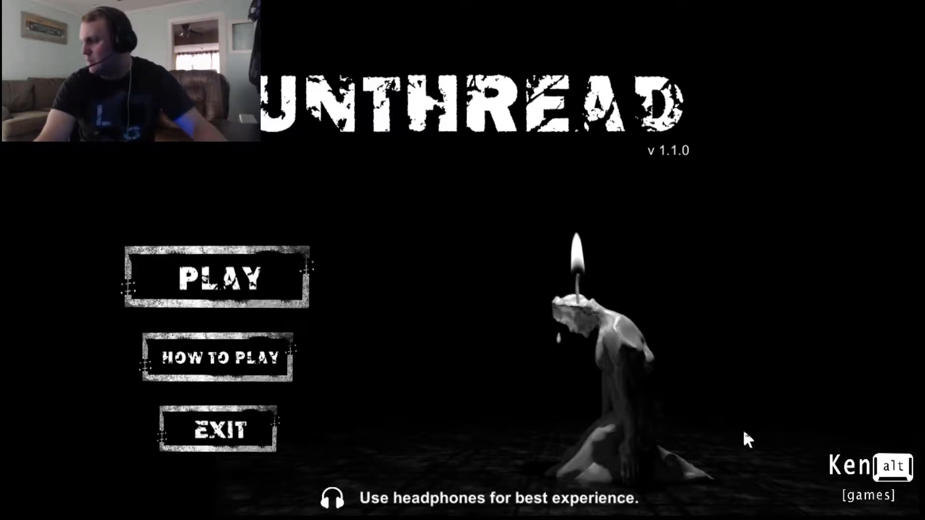
pyautogui.moveTo(581, 309)
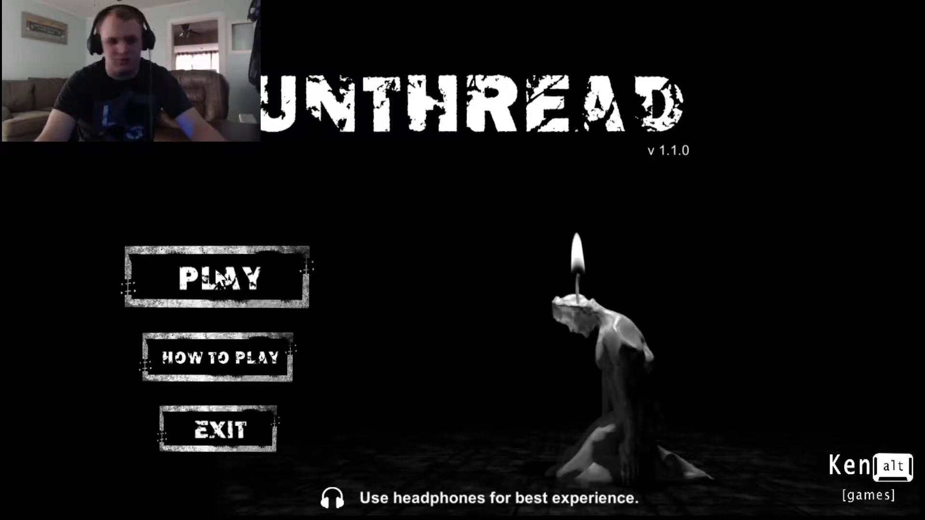
# - Show the HOW TO PLAY input screen with movement, crouch, look and interact controls
pyautogui.click(216, 356)
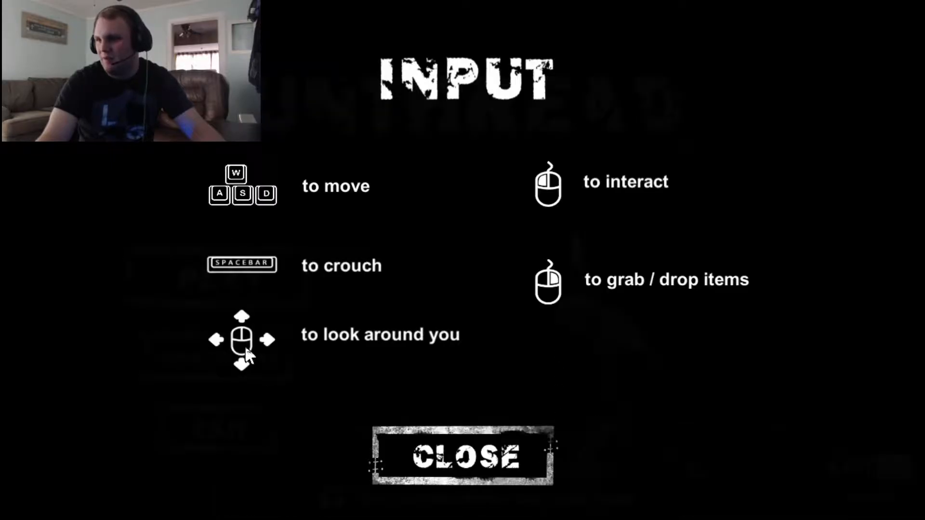
pyautogui.moveTo(321, 325)
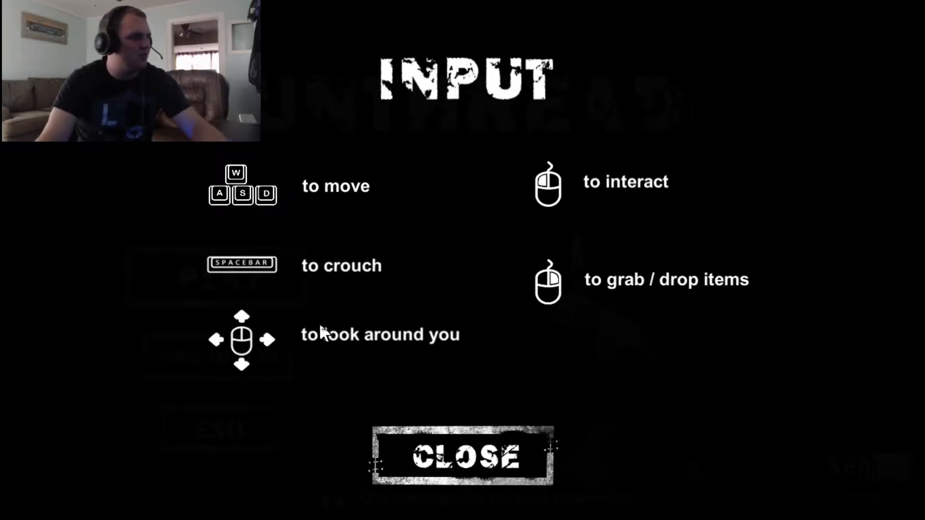
pyautogui.moveTo(478, 357)
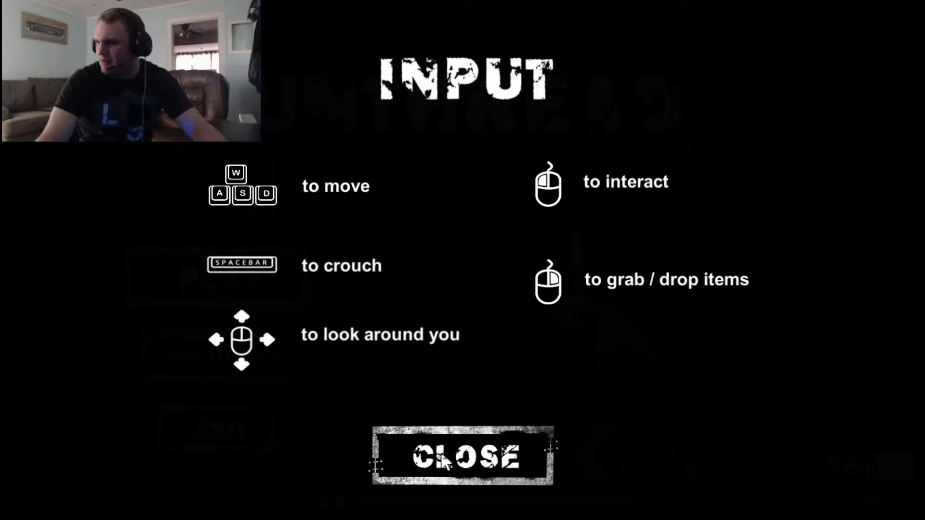
# - Close the controls guide to return to the main menu before starting play
pyautogui.click(461, 456)
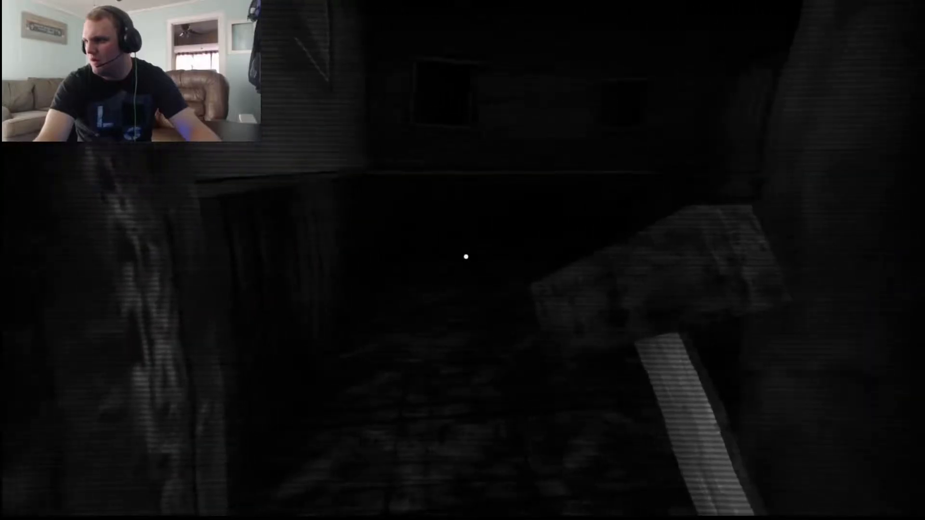
pyautogui.moveTo(466, 257)
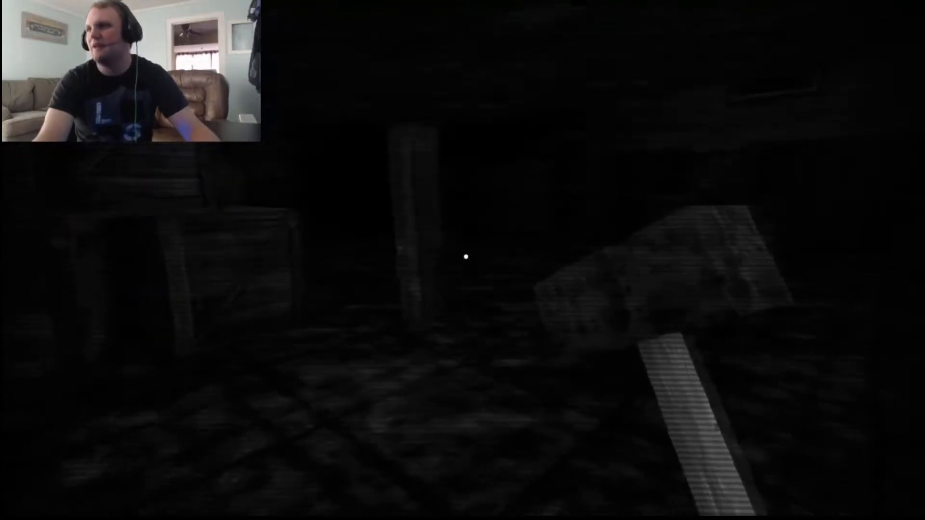
# - Walk forward past the table toward the doorway beside the framed picture
pyautogui.press('w')
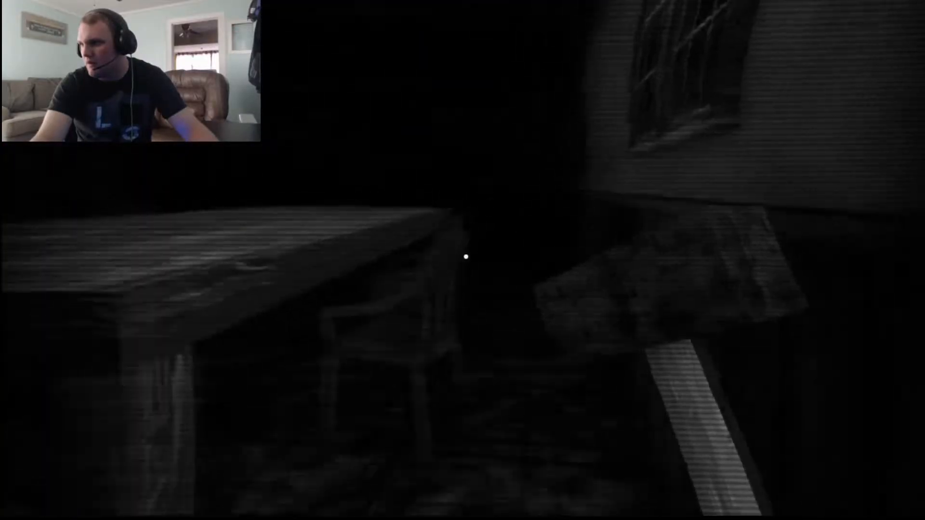
pyautogui.moveTo(466, 257)
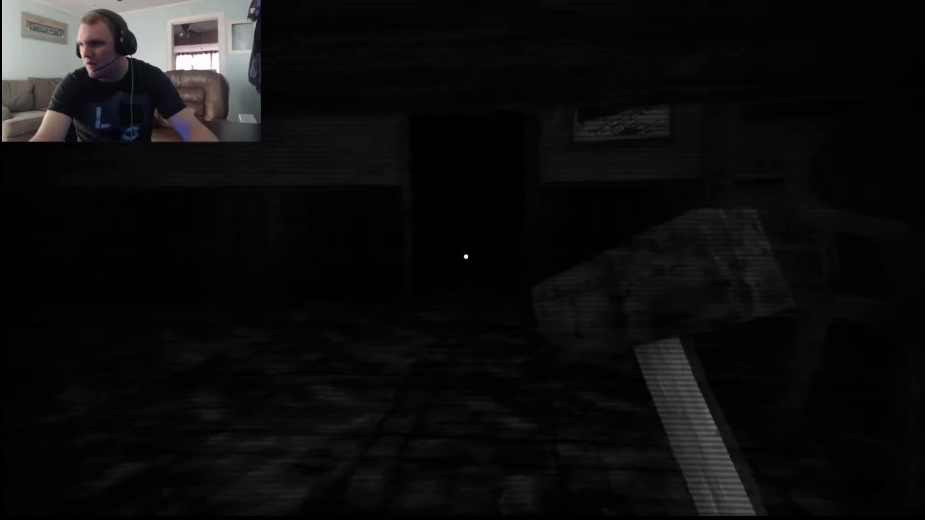
pyautogui.moveTo(462, 256)
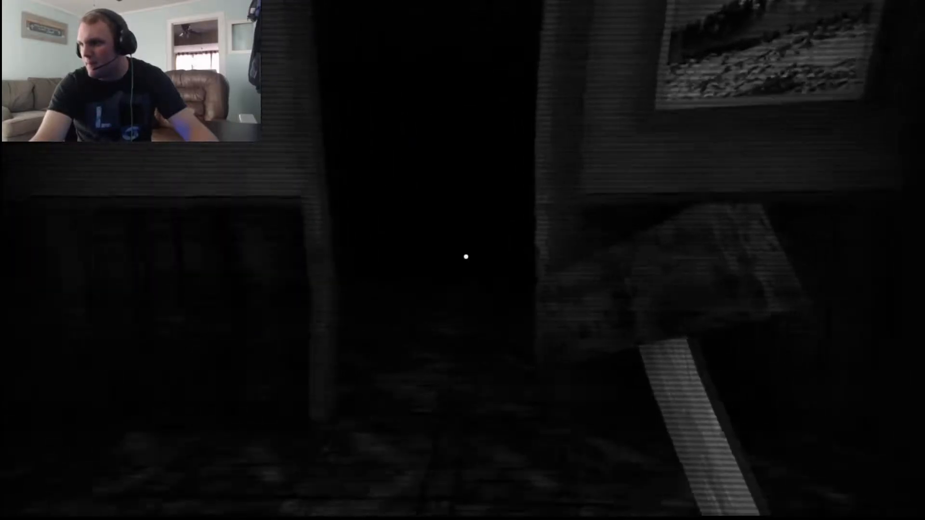